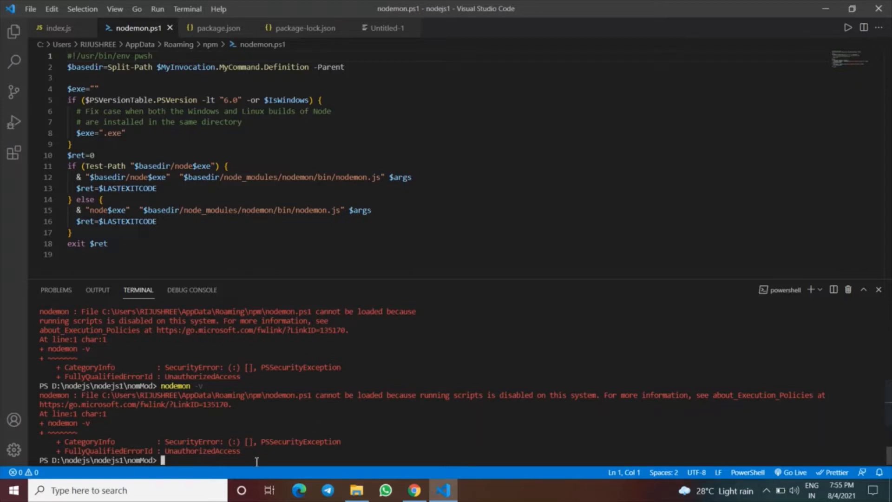
# Rerun nodemon -v in the terminal, reproducing the nodemon.ps1 execution-disabled error.
pyautogui.write('nodemon -v')
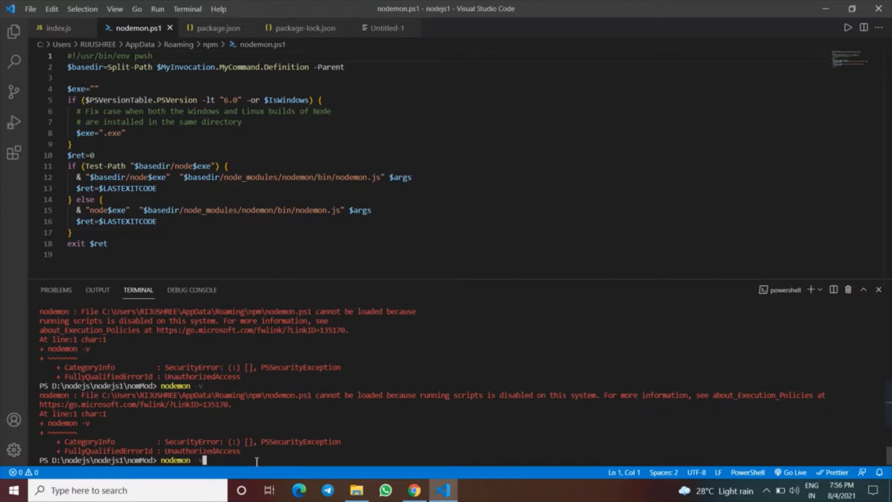
pyautogui.press('Return')
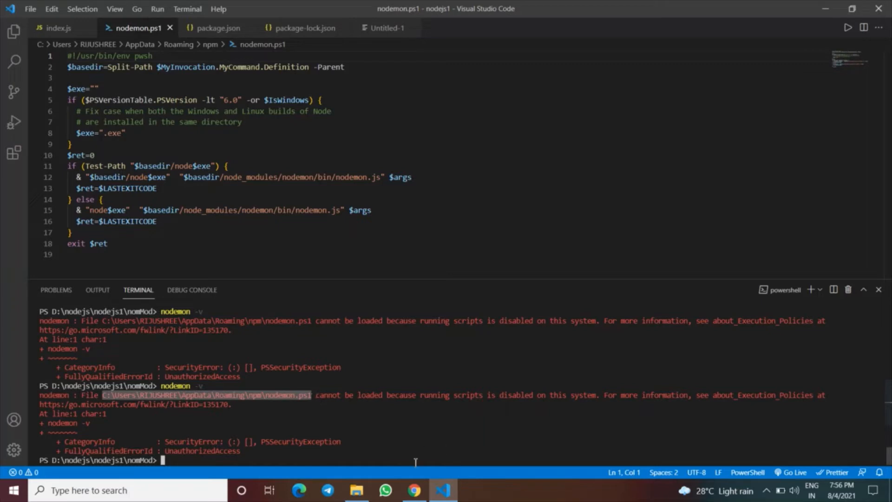
pyautogui.moveTo(357, 489)
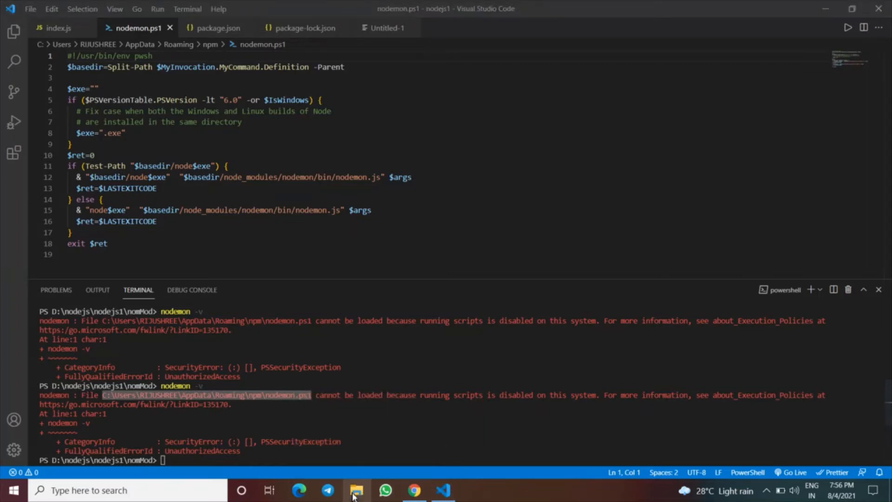
# Open File Explorer maximized at Quick access, dismissing the choose-an-app prompt for nodemon.ps1.
pyautogui.click(356, 490)
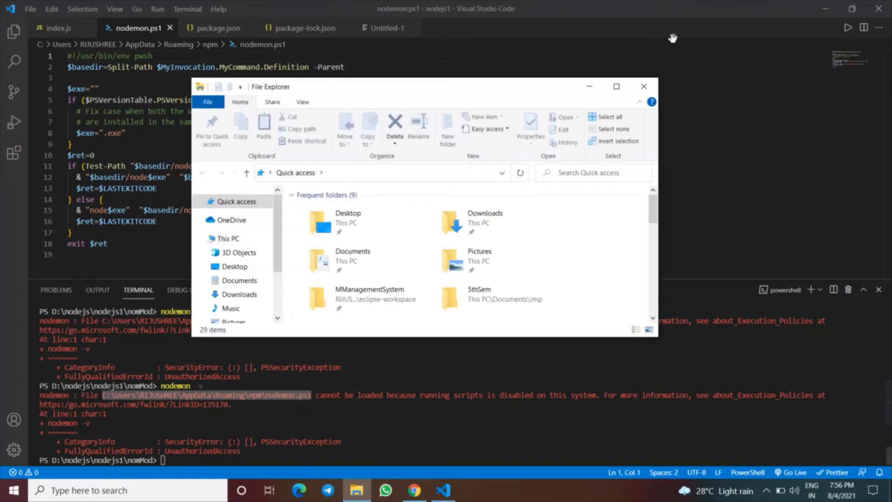
pyautogui.click(615, 87)
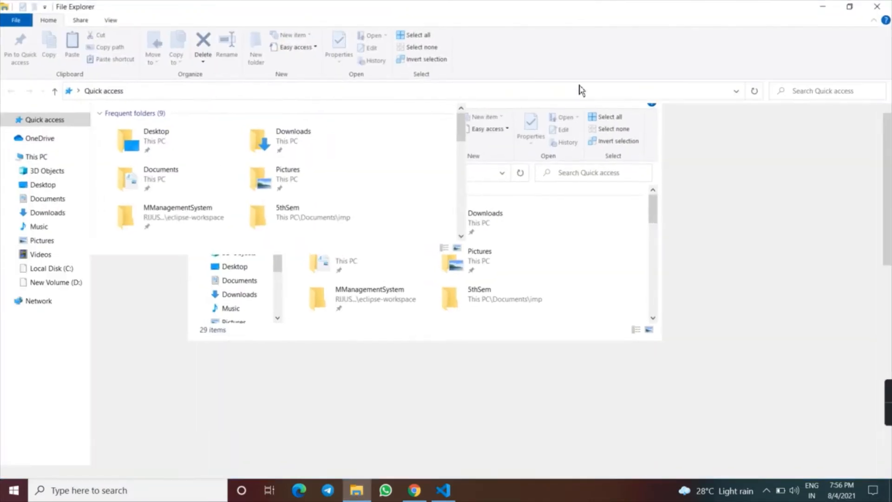
pyautogui.click(398, 91)
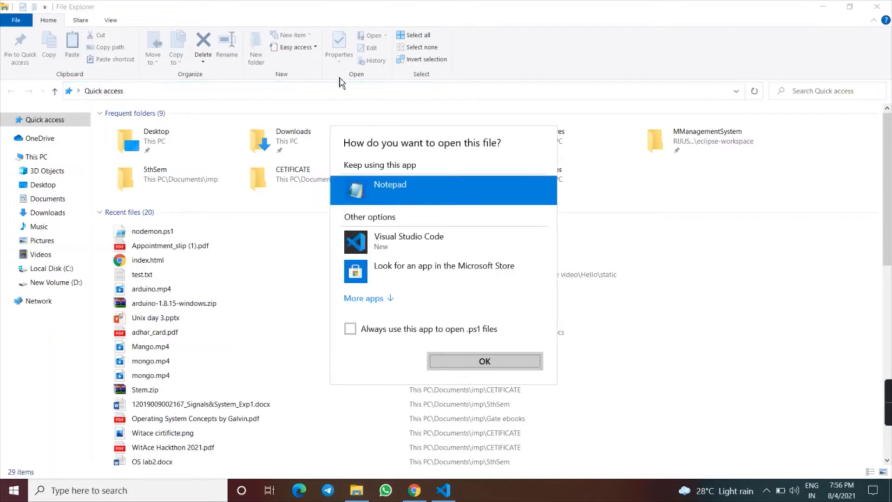
pyautogui.click(484, 361)
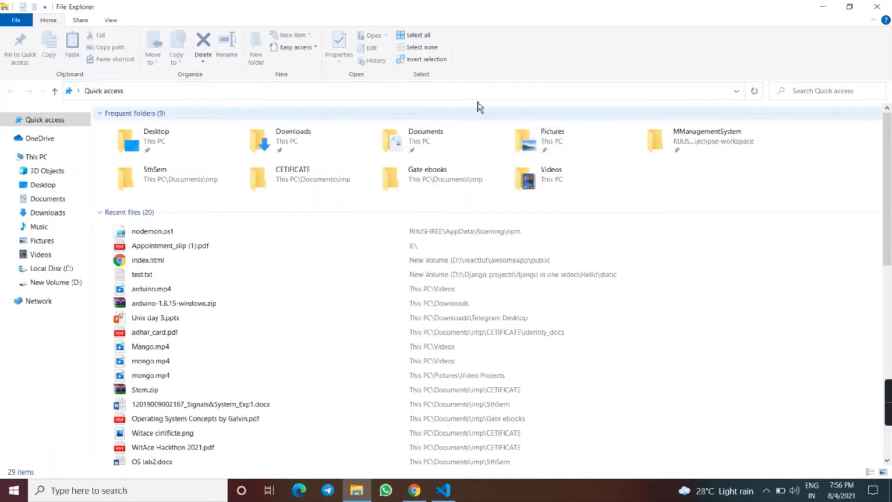
# Enter the path in the address bar, trimmed to the AppData\Roaming\npm folder.
pyautogui.click(398, 91)
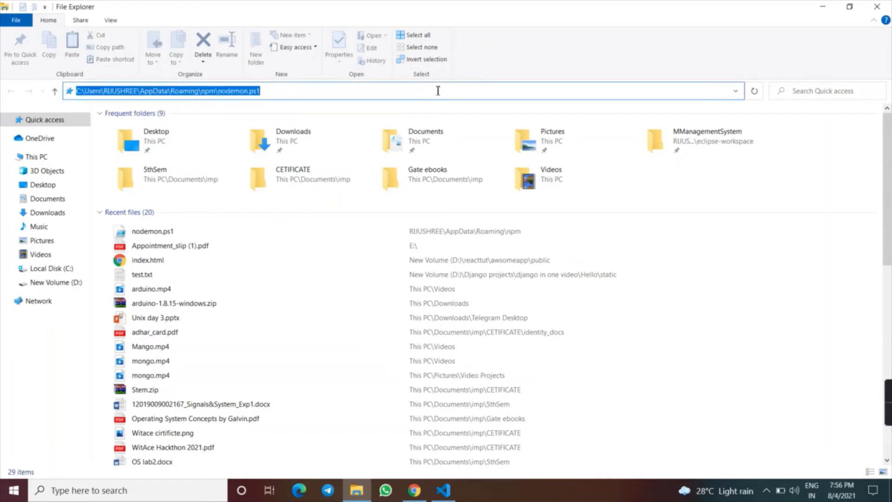
pyautogui.write('nodemo')
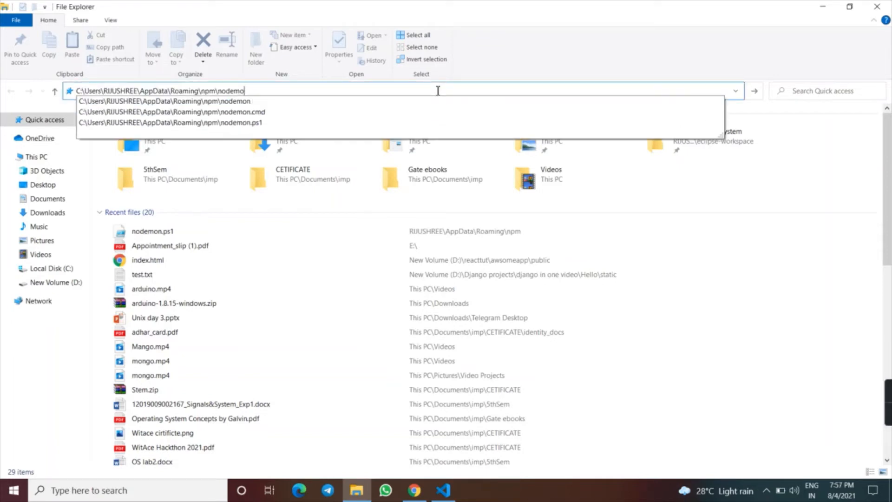
pyautogui.press('backspace')
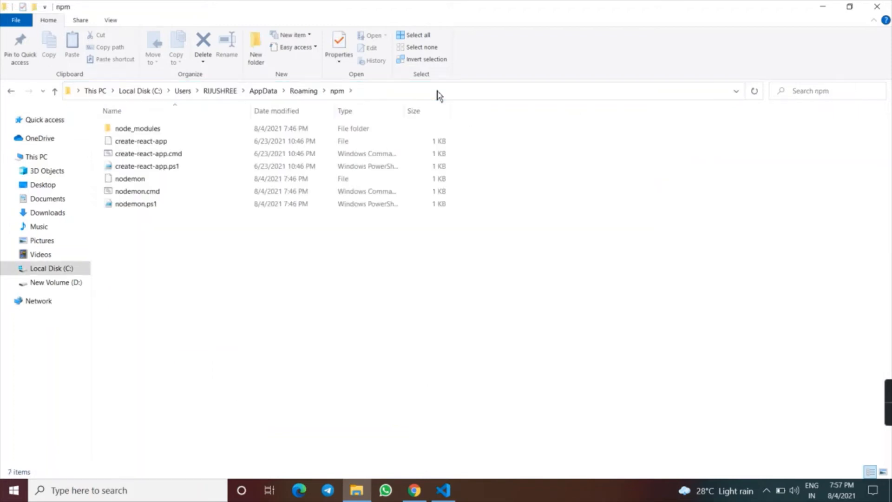
pyautogui.moveTo(425, 110)
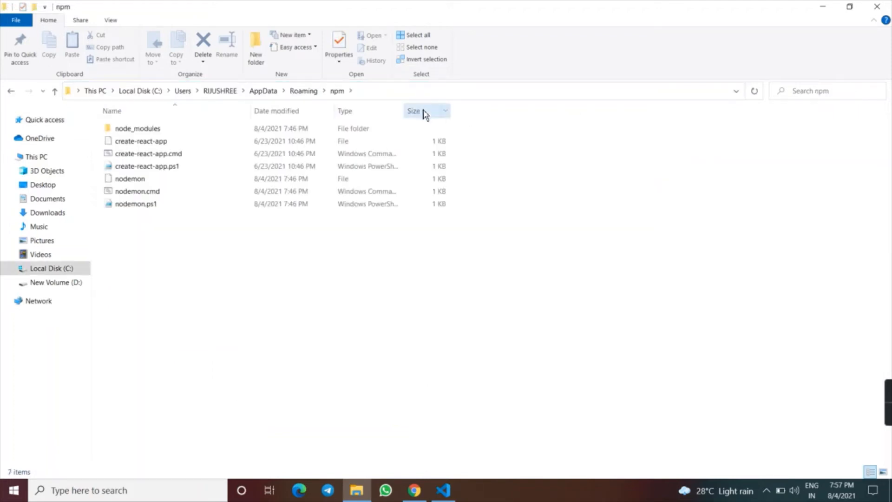
pyautogui.moveTo(177, 259)
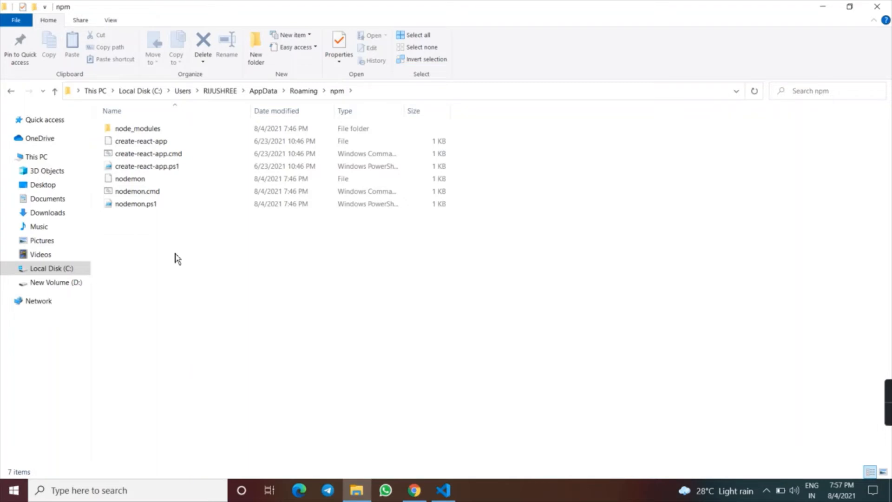
# Select nodemon.ps1 in the npm folder, delete it, and return to VS Code.
pyautogui.click(135, 203)
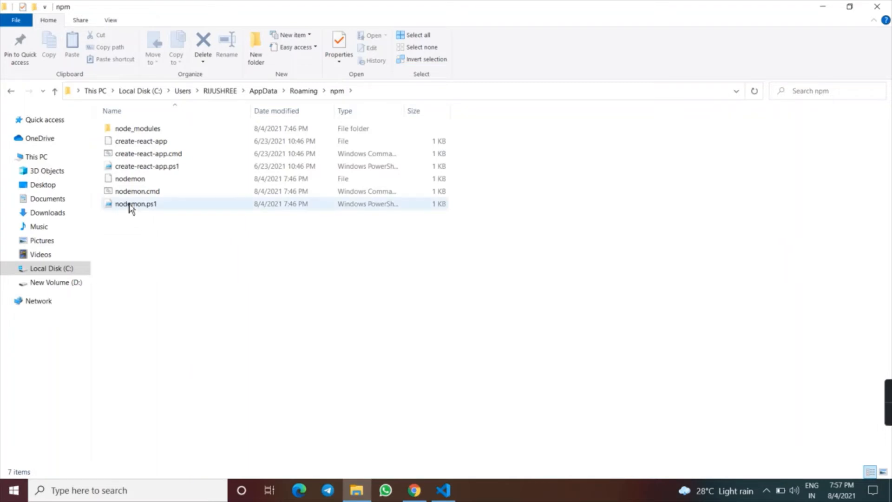
pyautogui.moveTo(134, 203)
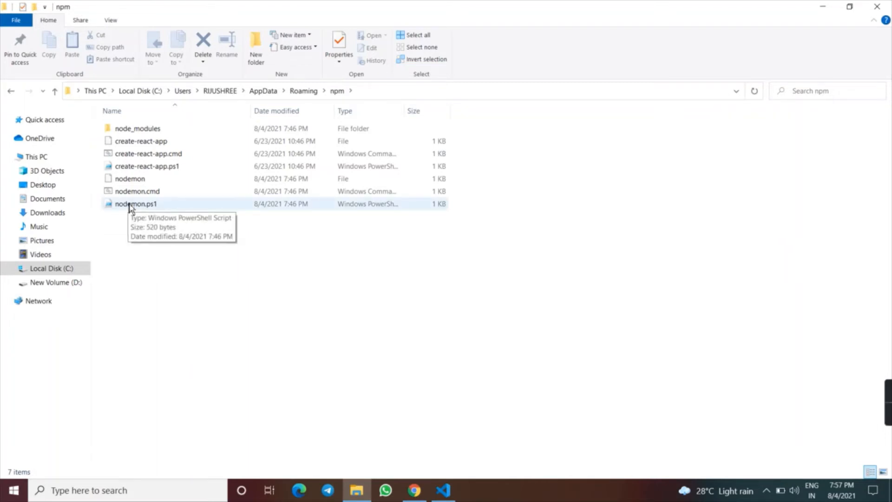
pyautogui.click(135, 203)
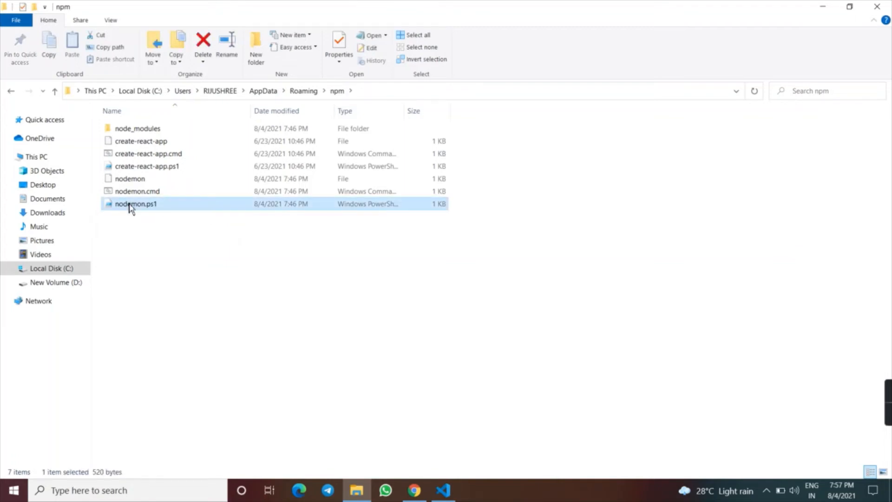
pyautogui.click(202, 45)
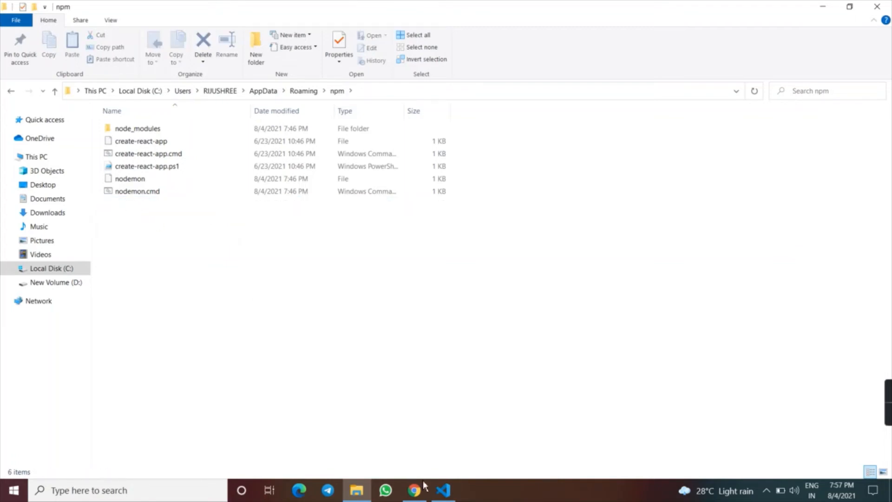
pyautogui.click(443, 490)
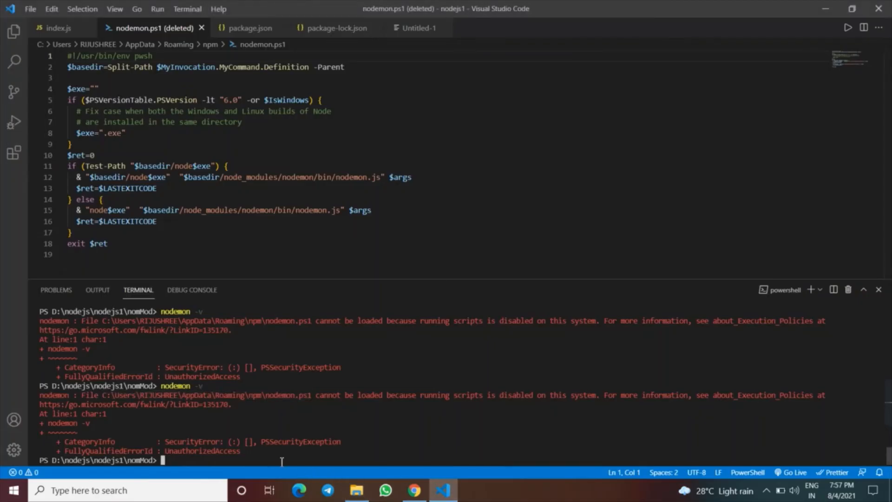
# Run nodemon -v in the terminal, which now prints version 2.0.12.
pyautogui.write('nodemon -v')
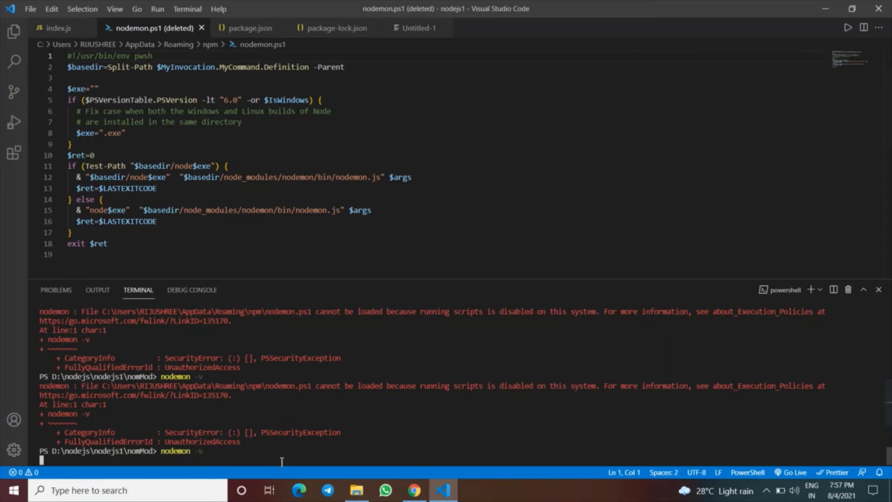
pyautogui.press('Return')
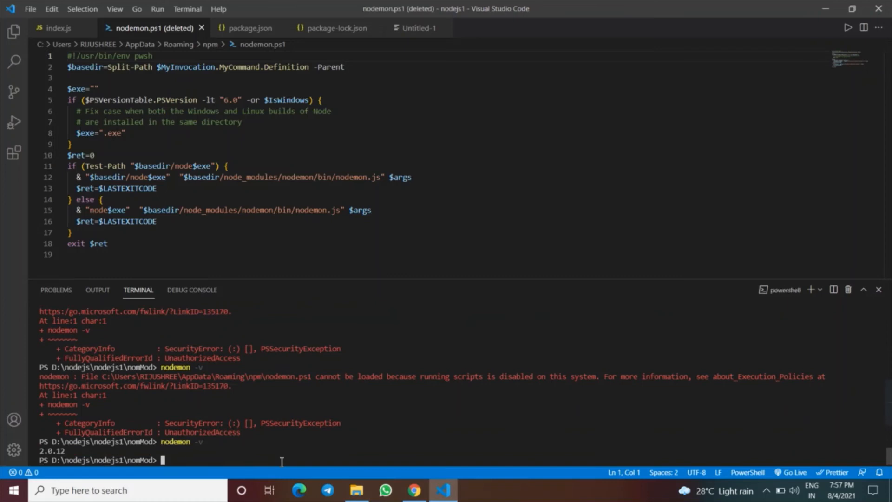